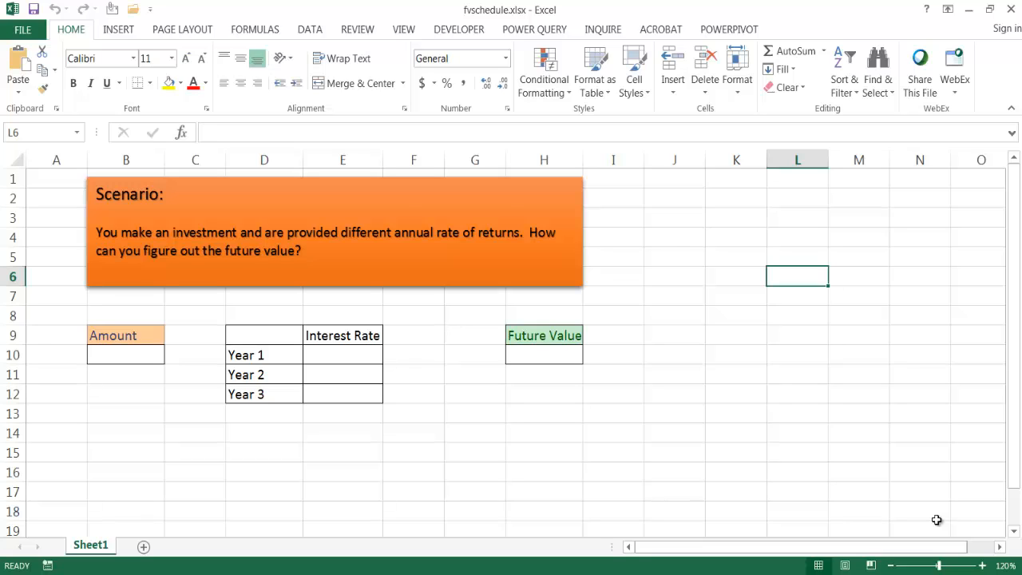
mouse_move(406, 350)
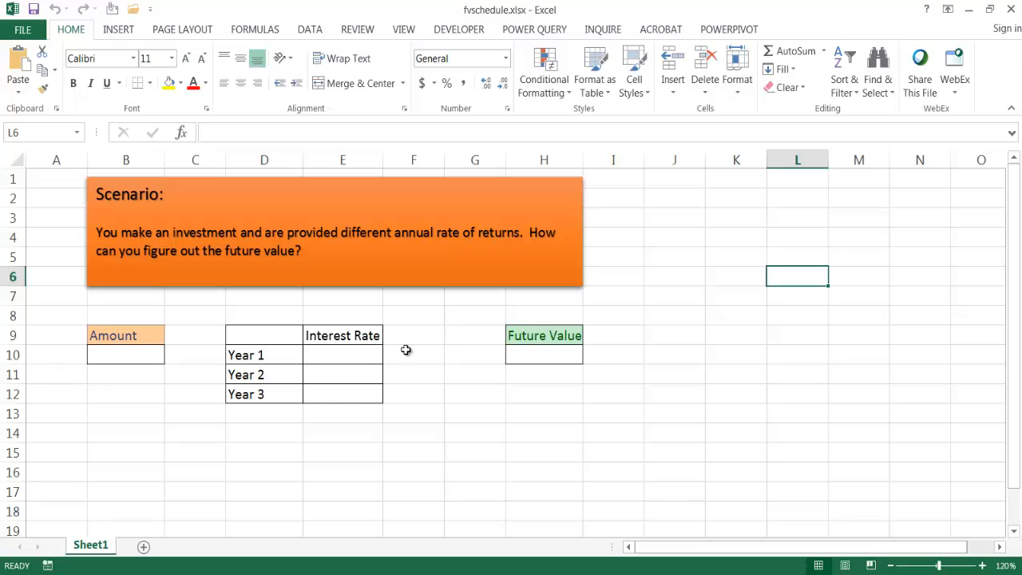
- Enter 1000 as the Amount and the 4%, 4.5% and 5% rates for Years 1–3
left_click(125, 354)
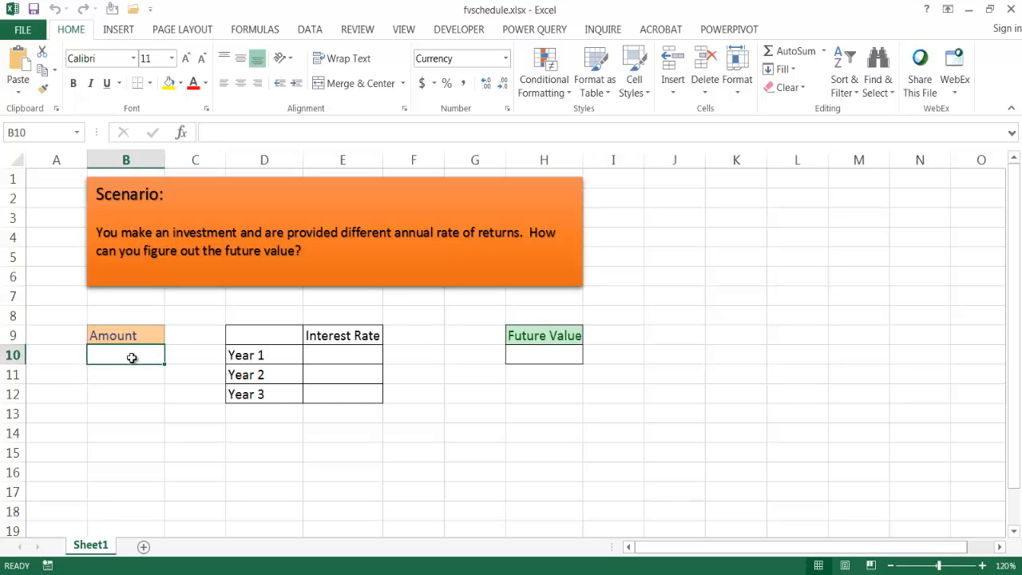
type("10")
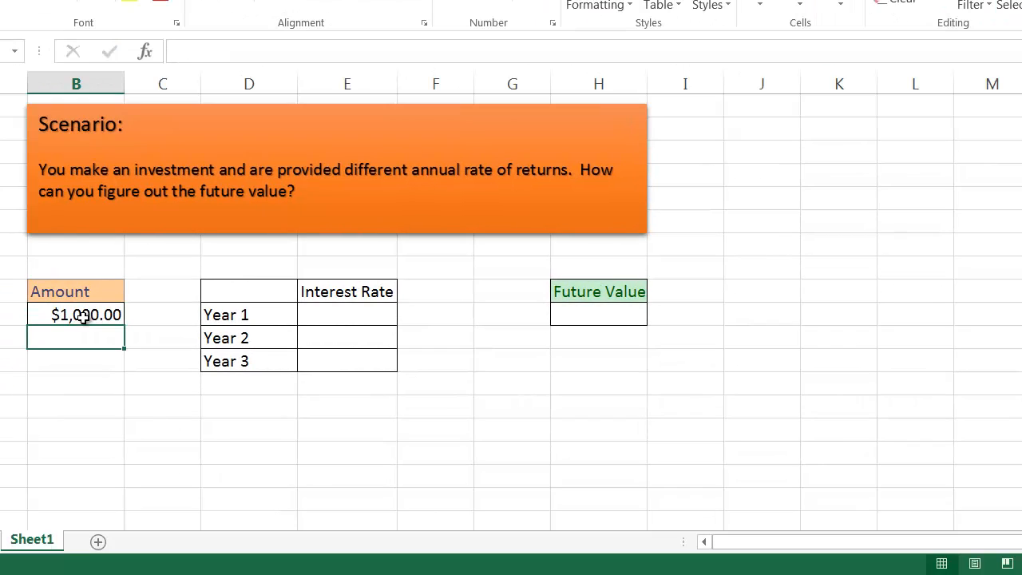
mouse_move(383, 319)
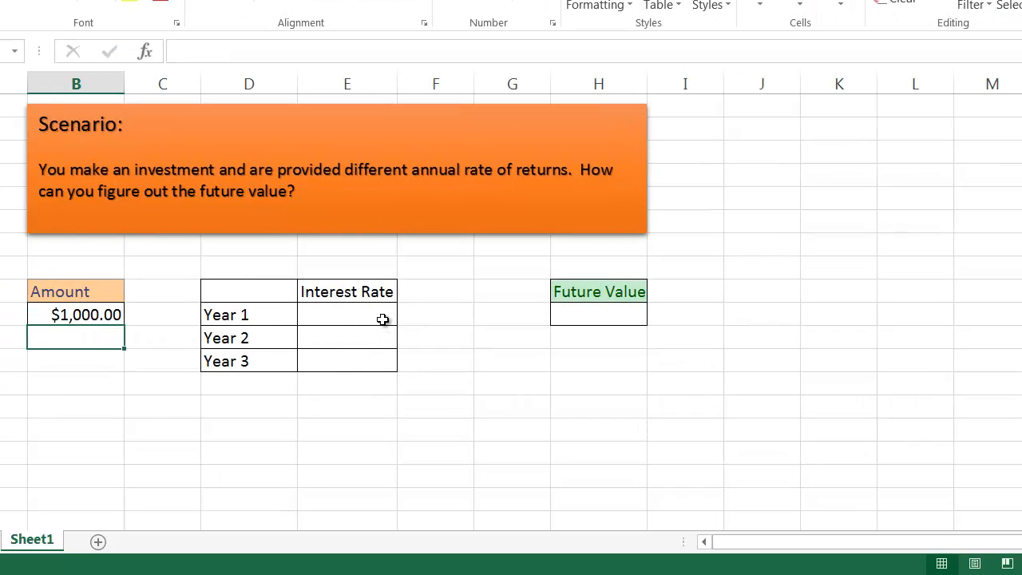
type("4%")
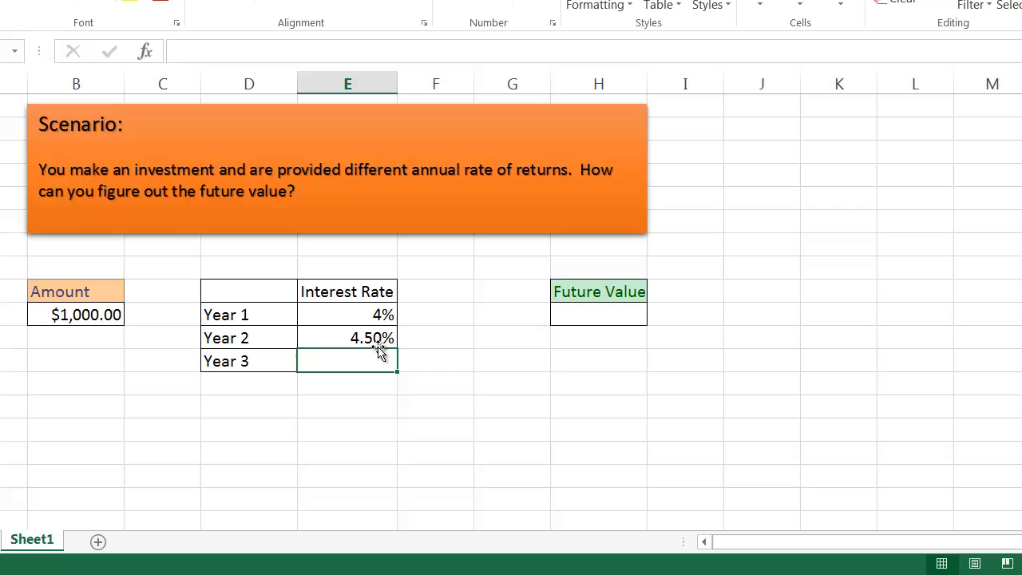
type("5%")
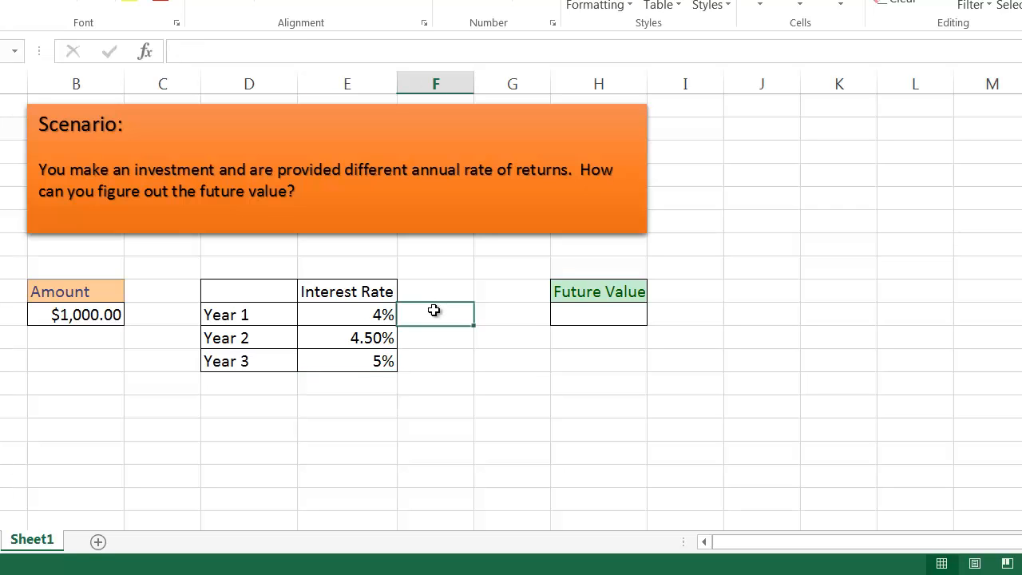
- Compute Year 1 as the $1,000 amount times (1.04), giving 1040
type("=")
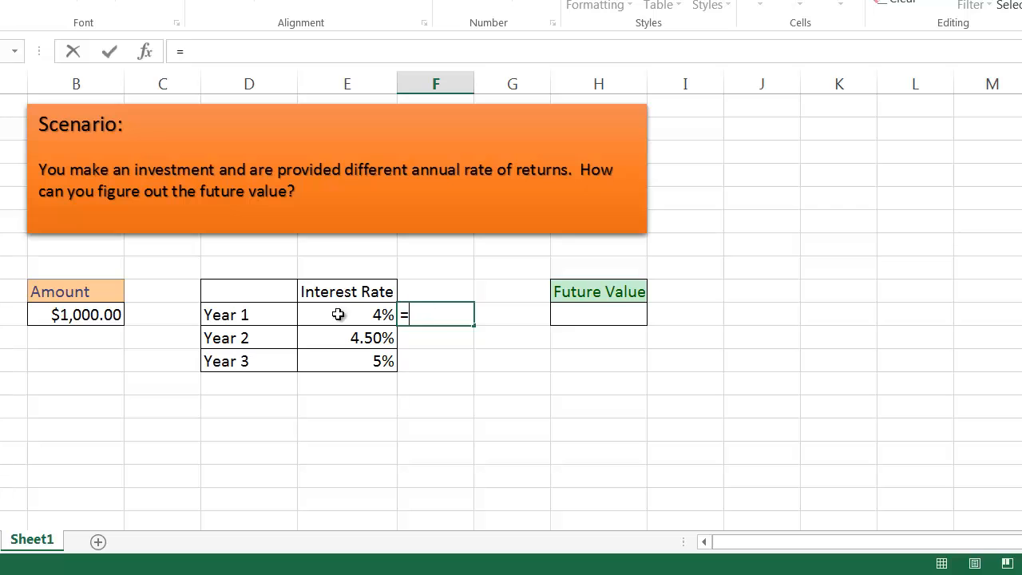
left_click(76, 313)
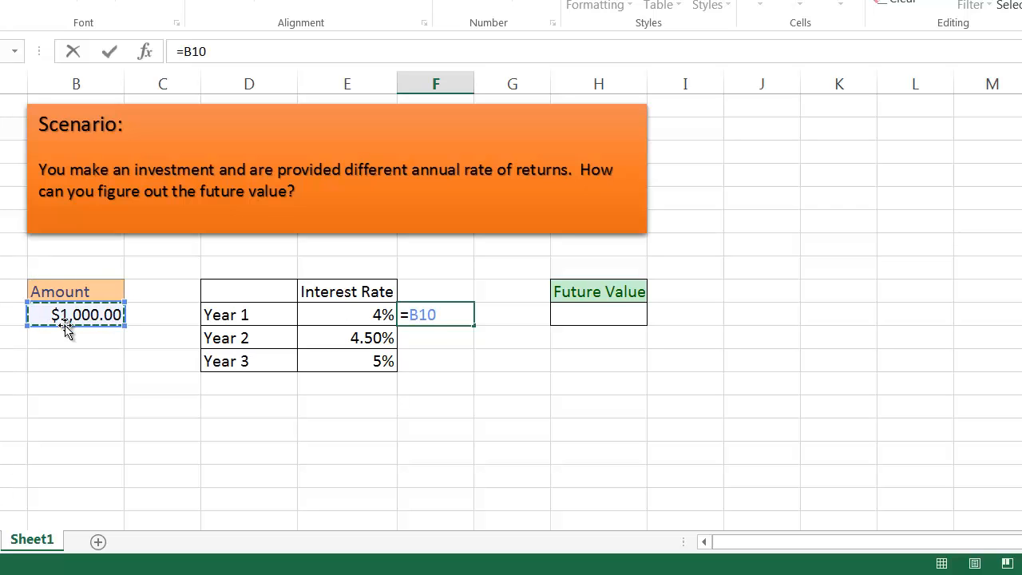
type("*")
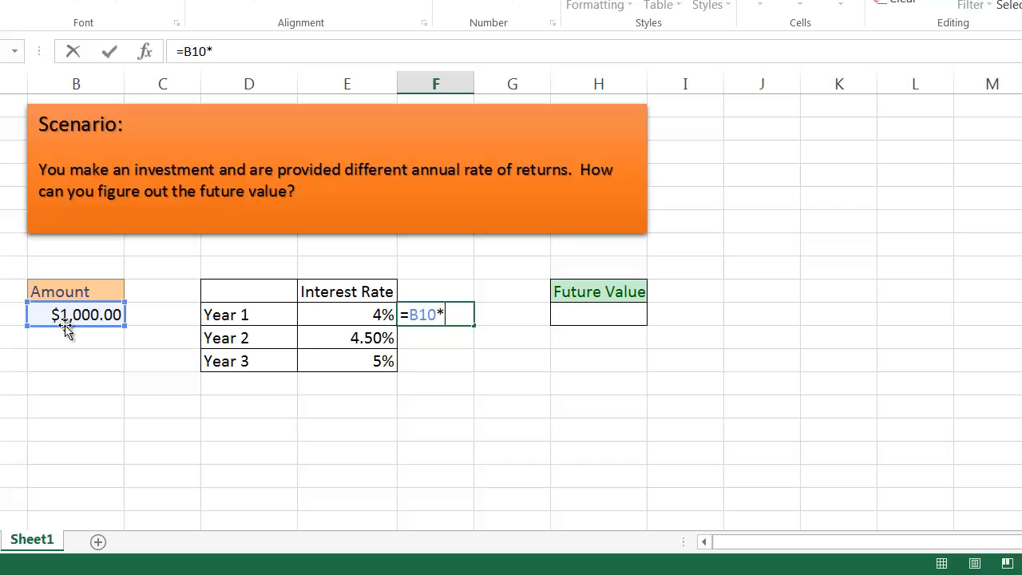
type("(1.")
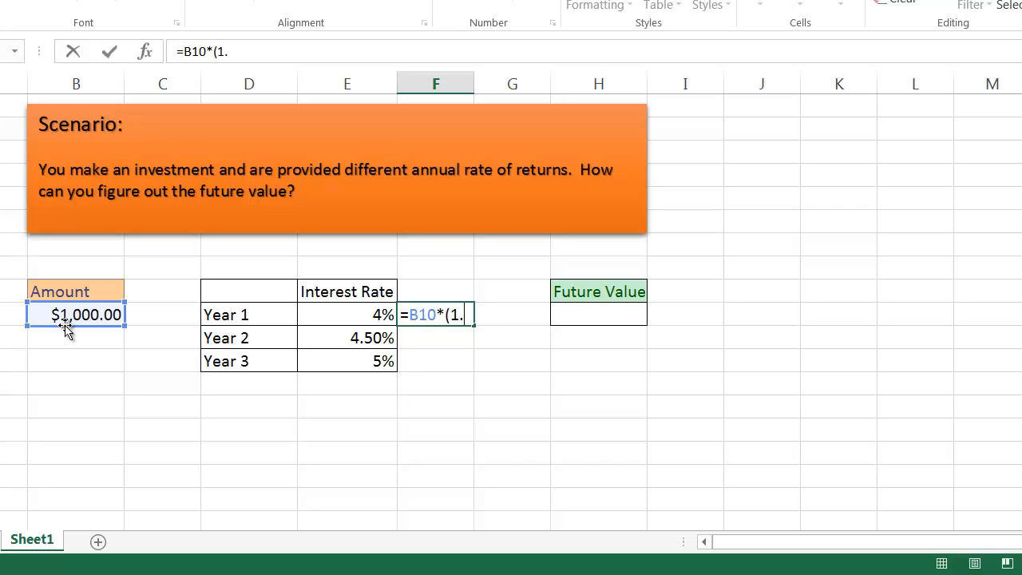
type("04)")
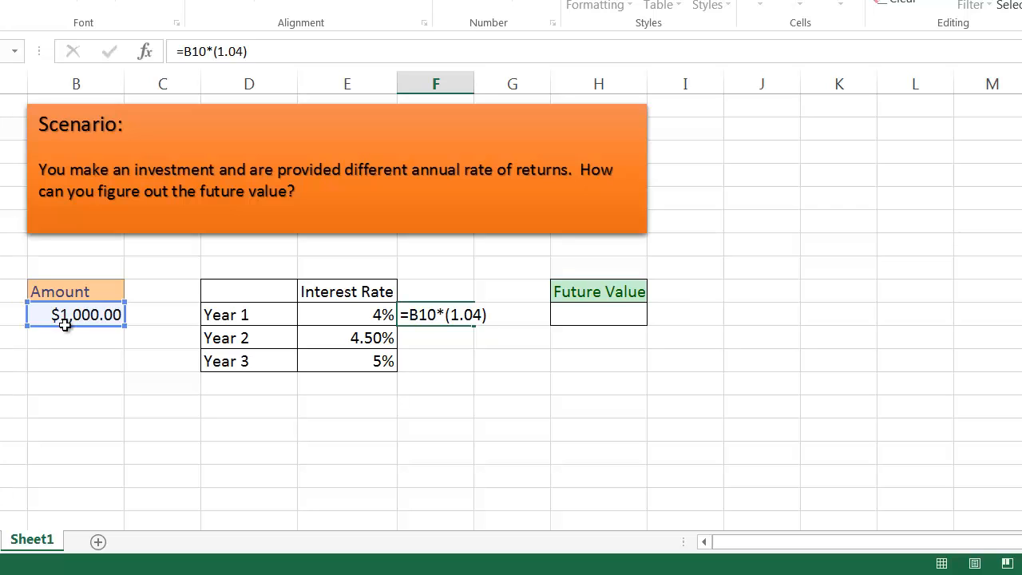
key("Enter")
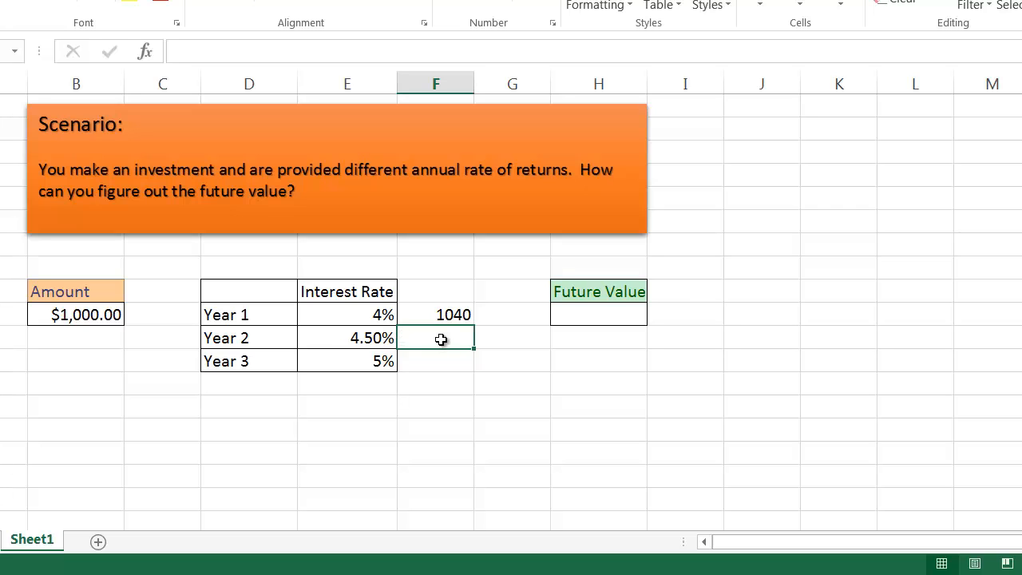
- Compound Year 2 by (1+.045) and Year 3 by (1.05), giving 1086.8 and 1141.14
type("=F10*")
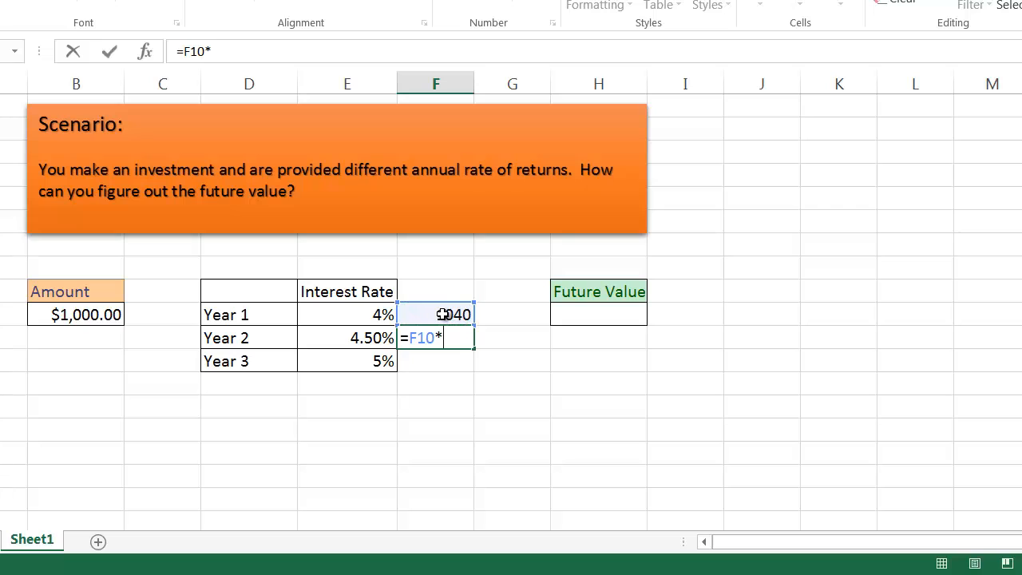
type("(1.")
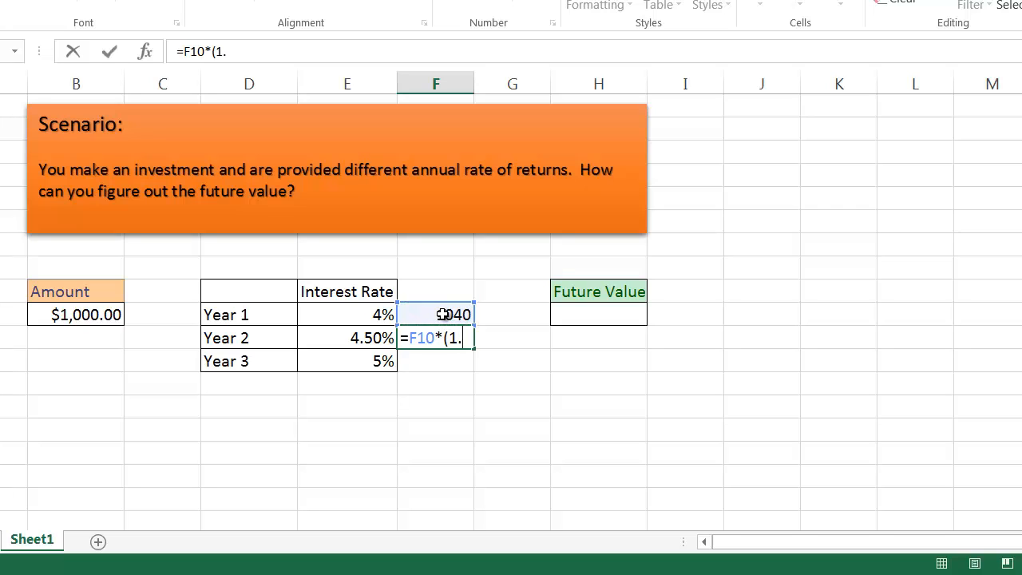
key("Backspace")
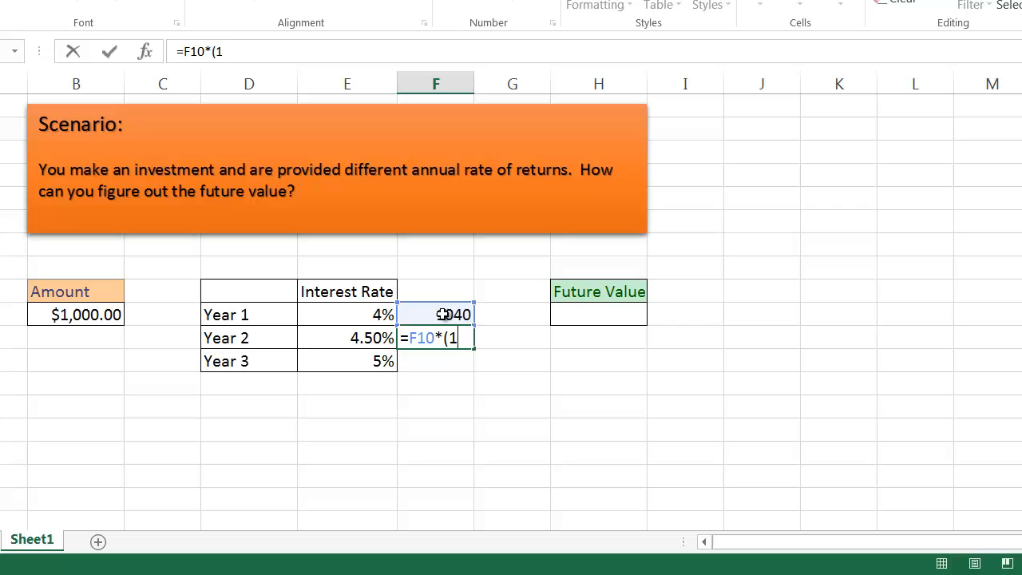
type("+.")
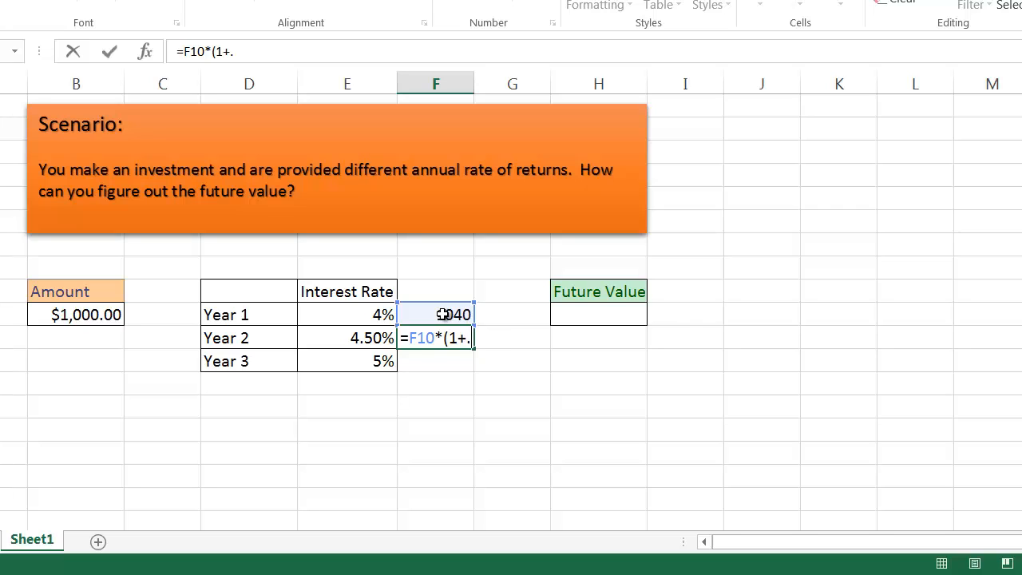
type("045)")
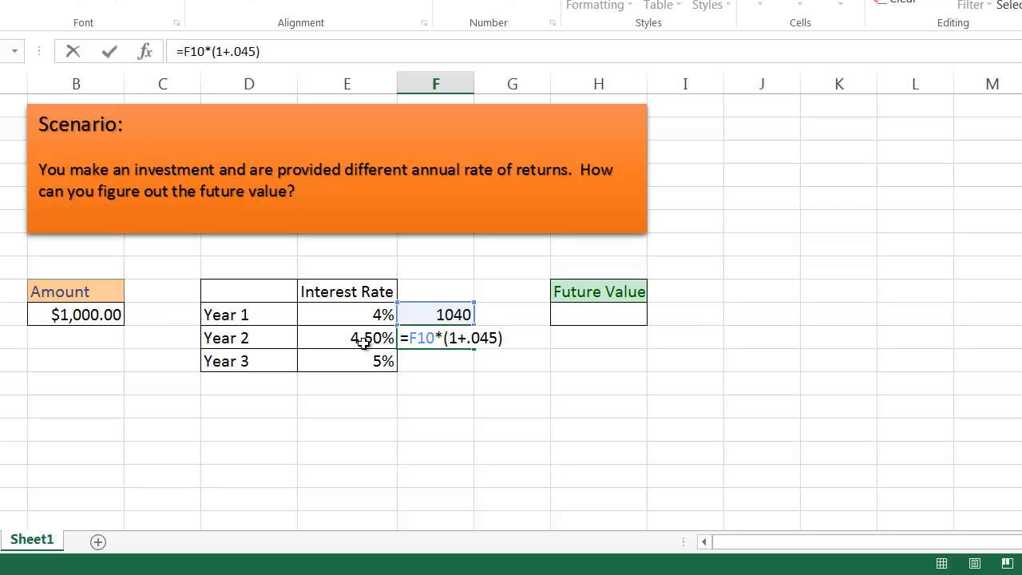
key("Enter")
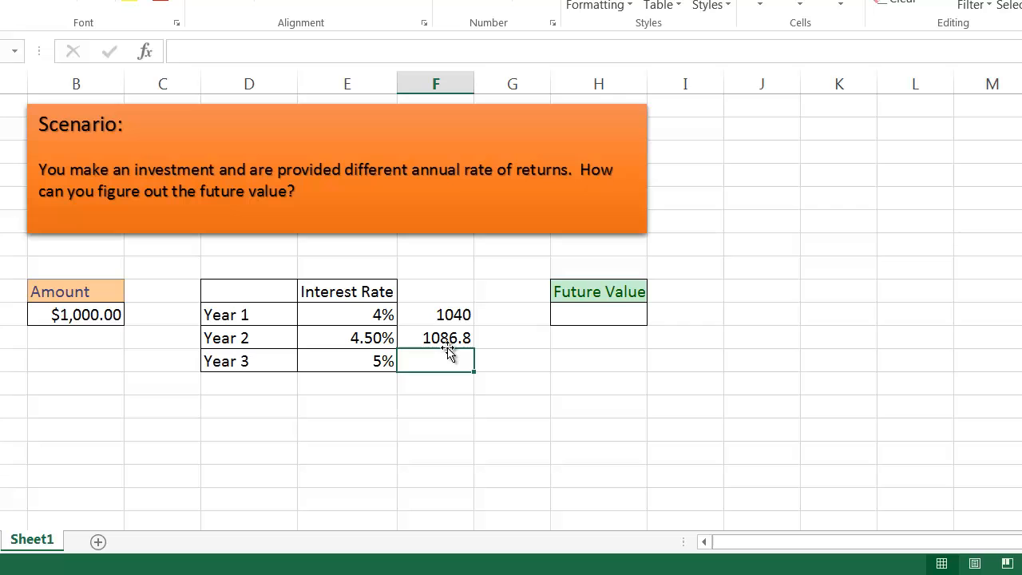
type("=F11*")
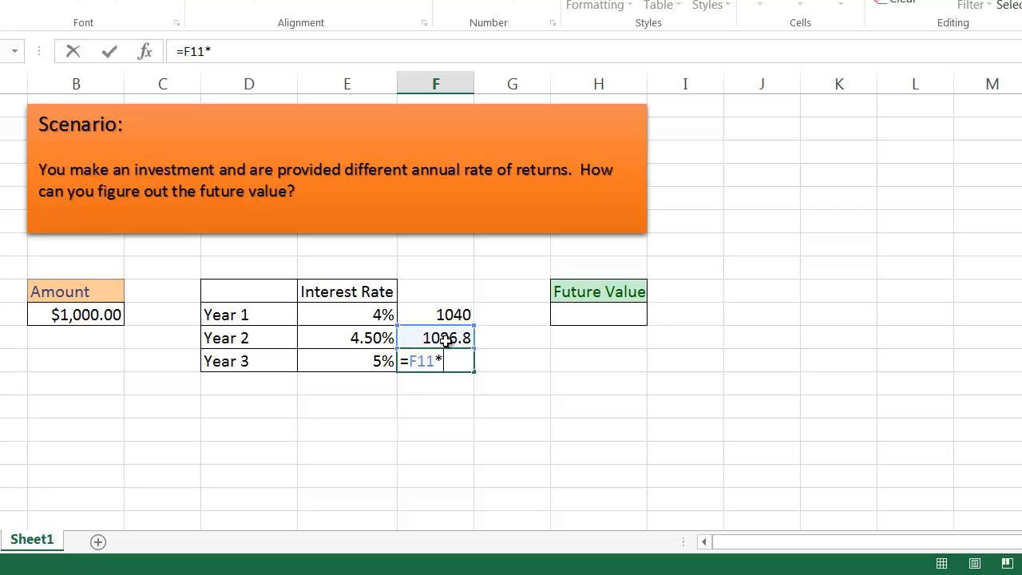
type("(1.")
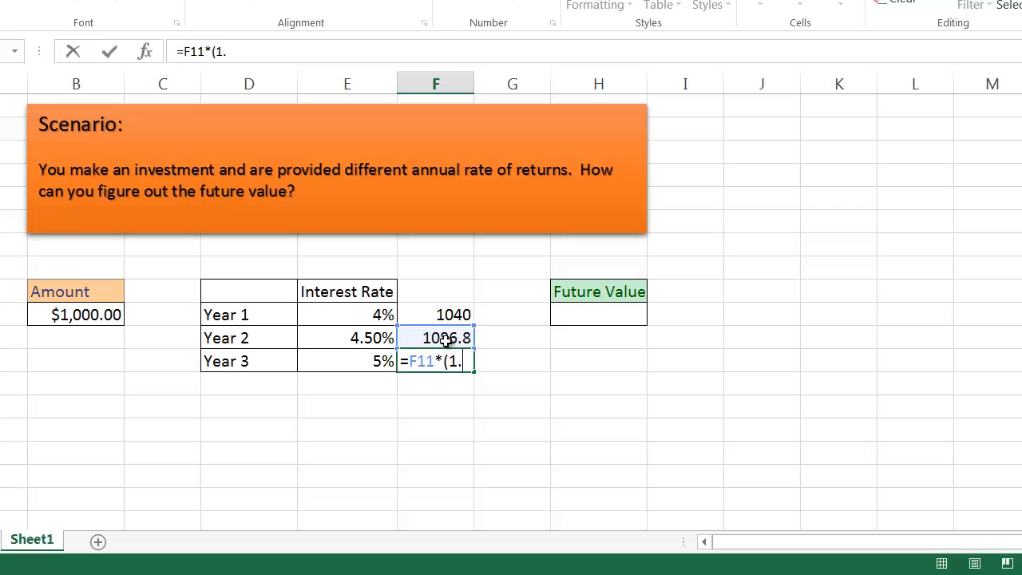
type("05)")
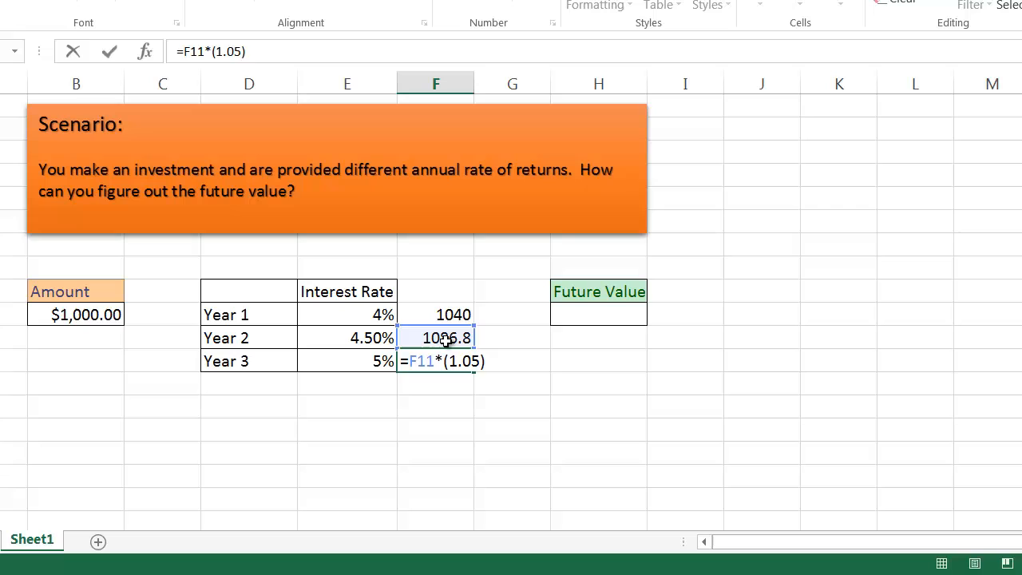
key("Enter")
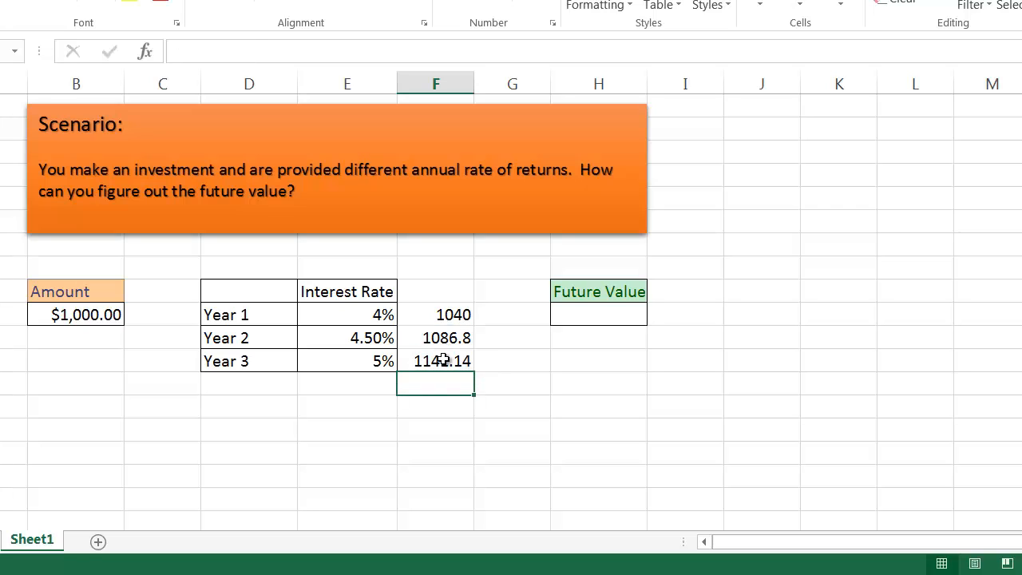
mouse_move(444, 361)
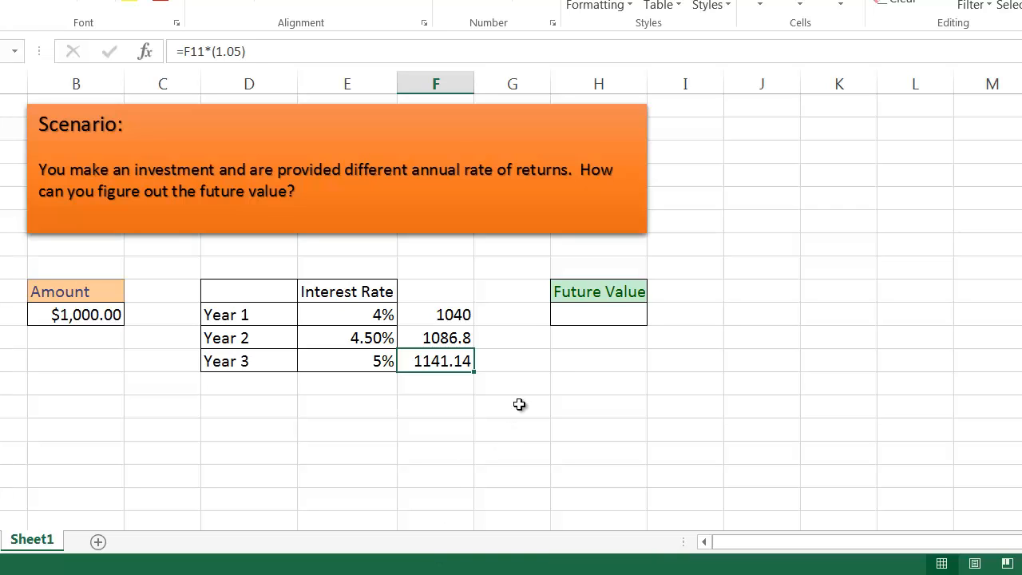
mouse_move(552, 372)
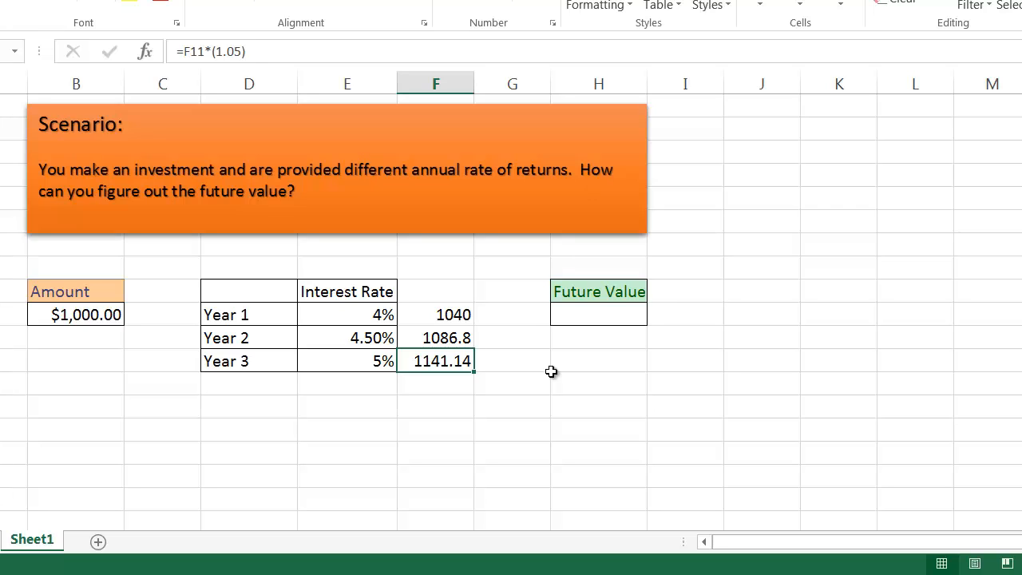
mouse_move(574, 326)
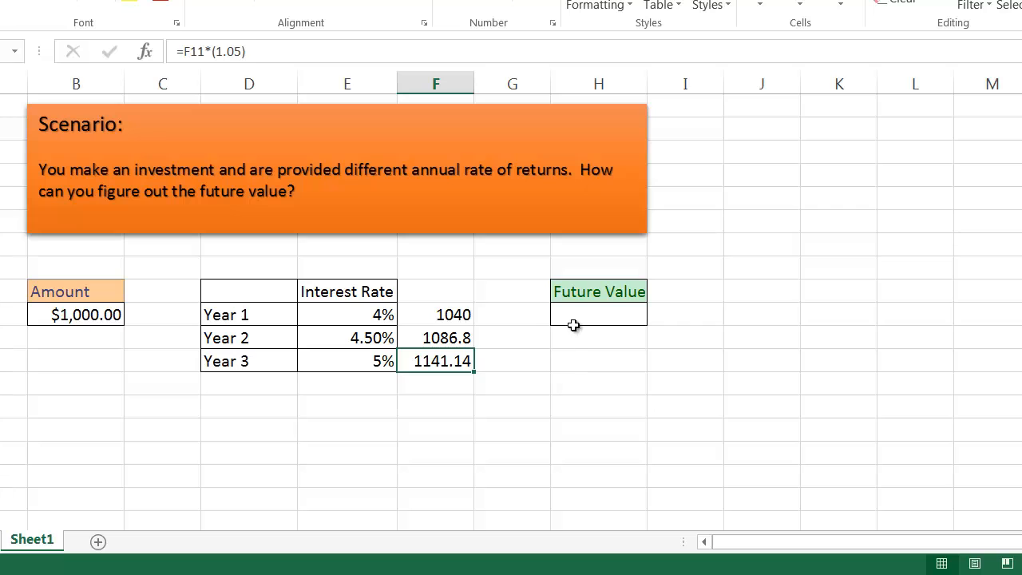
- Enter =FVSCHEDULE with the $1,000 principal and the E10:E13 rate schedule, returning $1,141.14
left_click(586, 319)
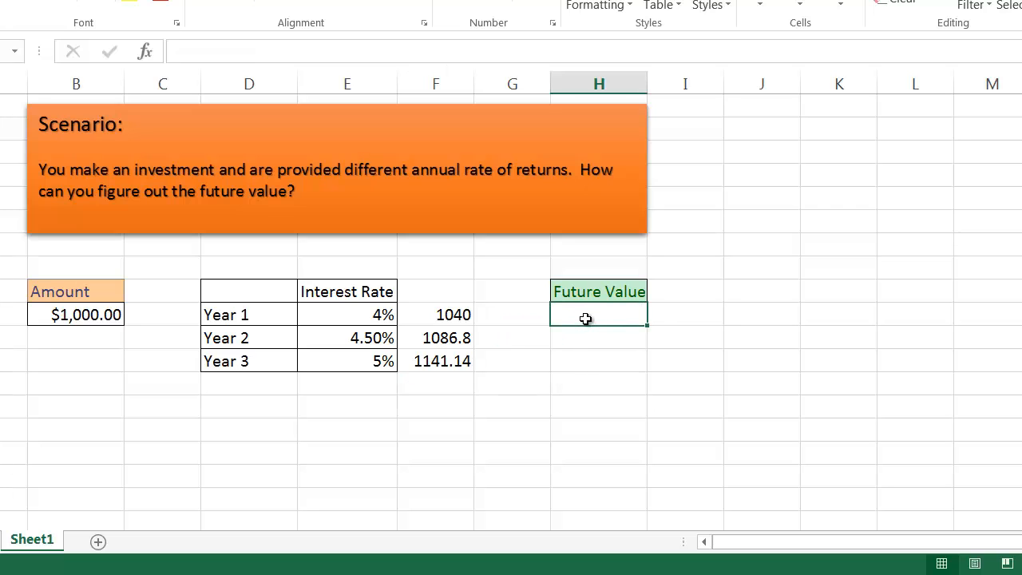
type("=f")
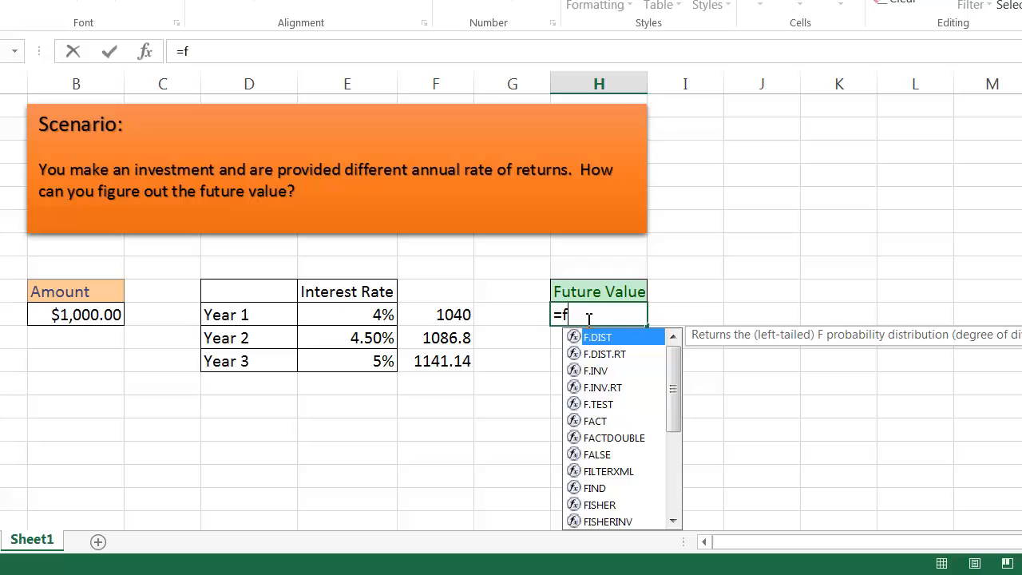
type("v")
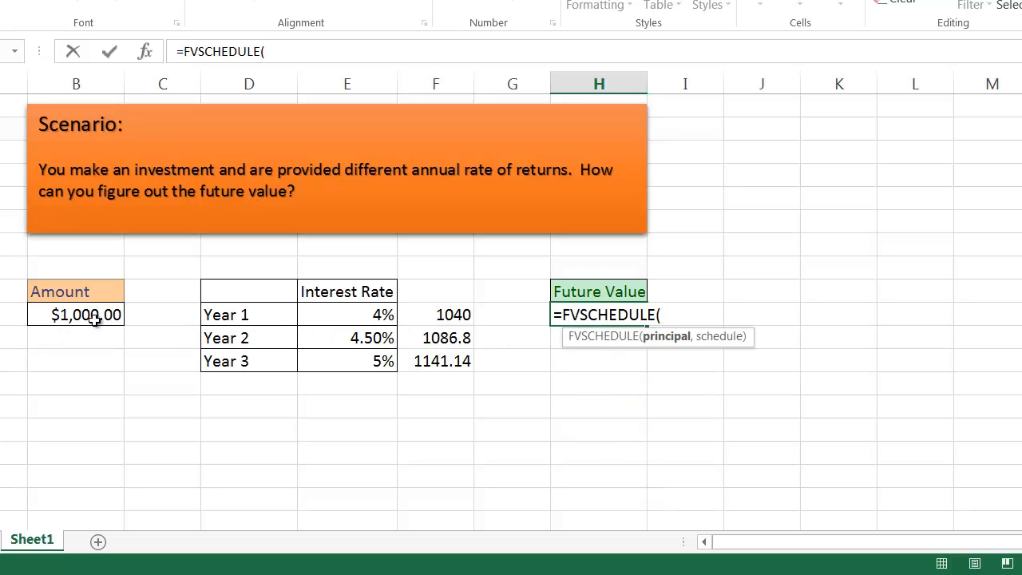
left_click(76, 313)
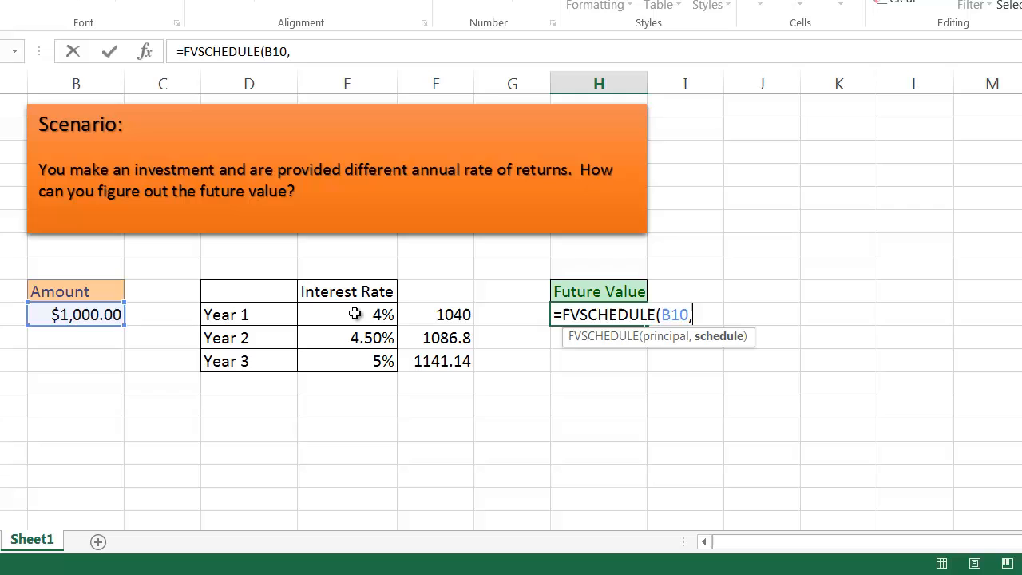
left_click_drag(347, 313, 347, 384)
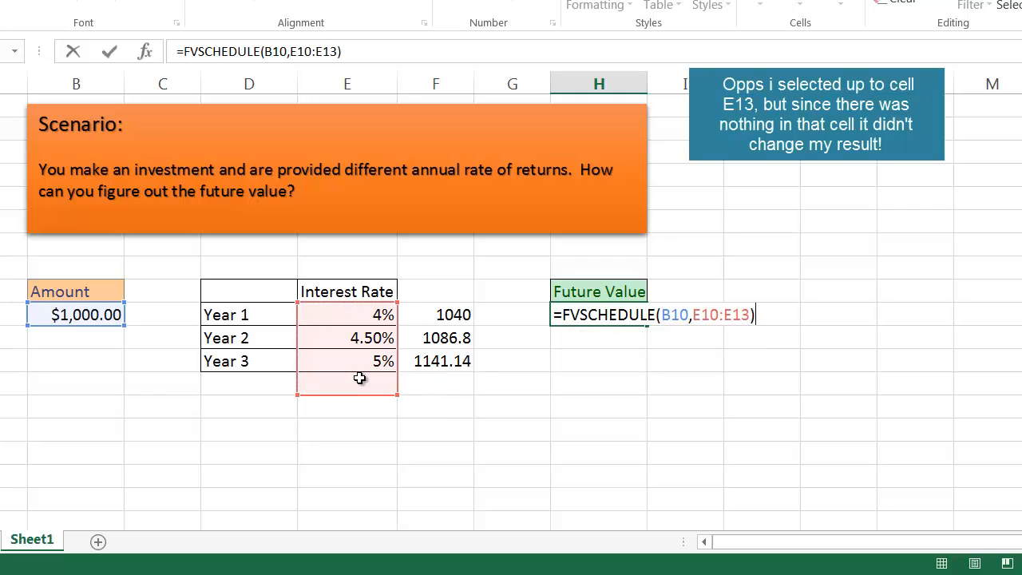
key("Enter")
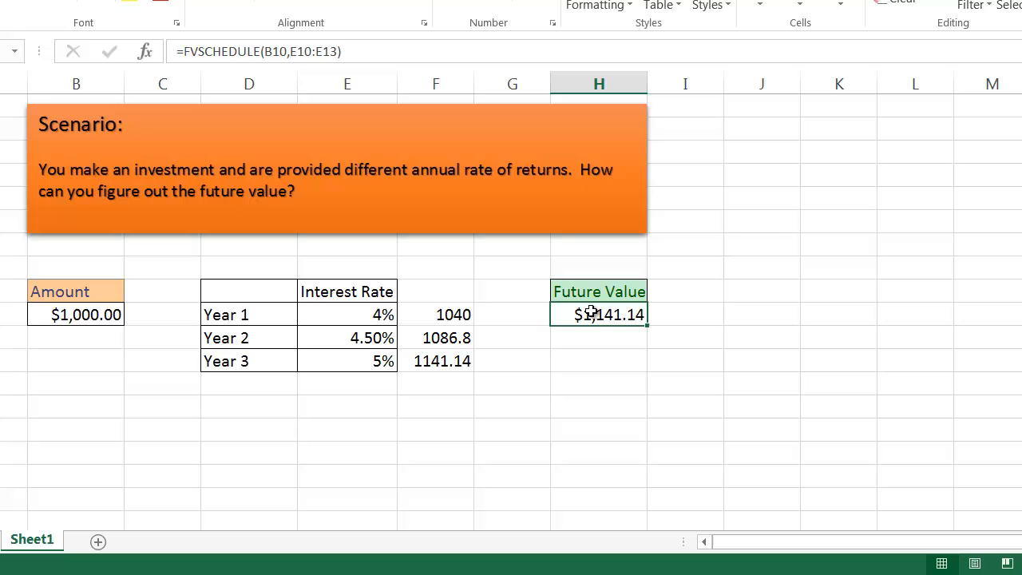
mouse_move(377, 379)
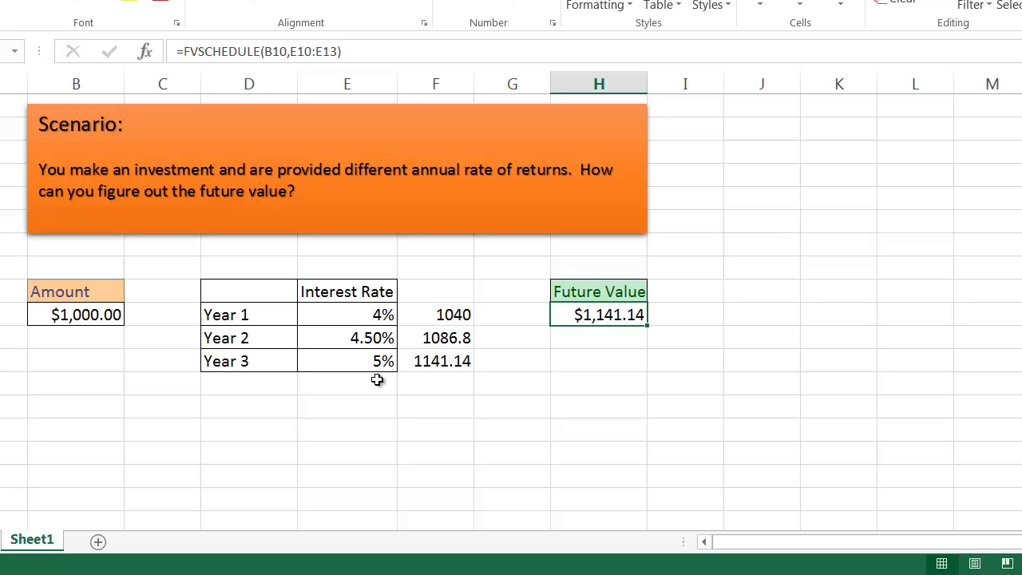
mouse_move(604, 315)
type("=FVSCHEDULE(B10,")
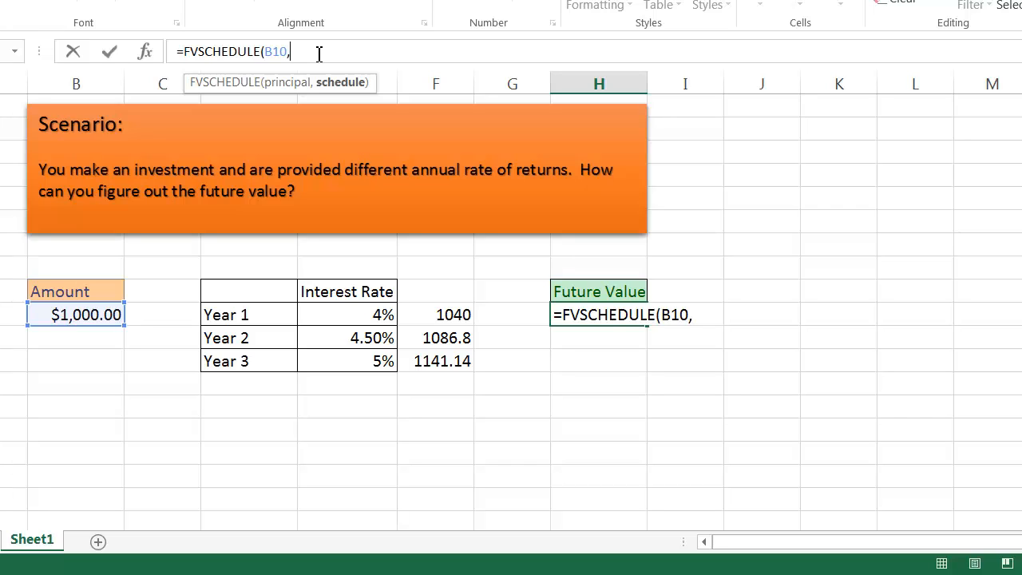
- Replace the rate range with the inline array {.04,.045,.05} and confirm the result stays $1,141.14
type("{")
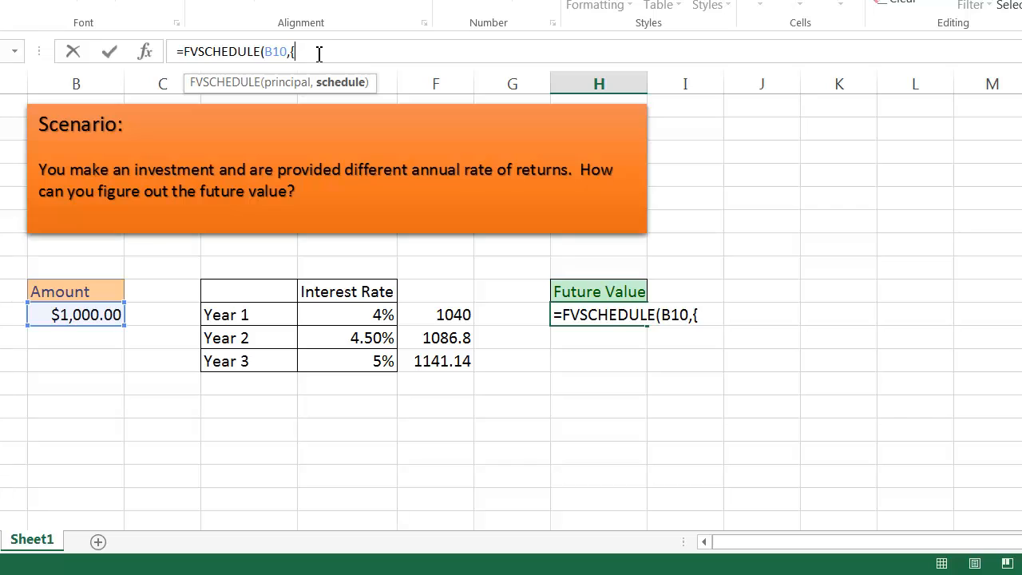
type(".04")
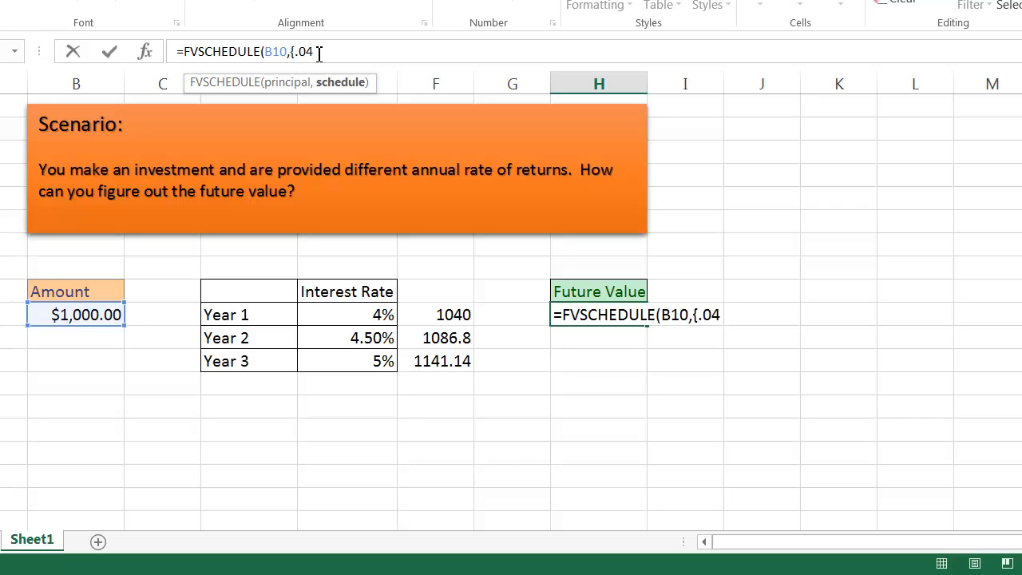
type(",.045")
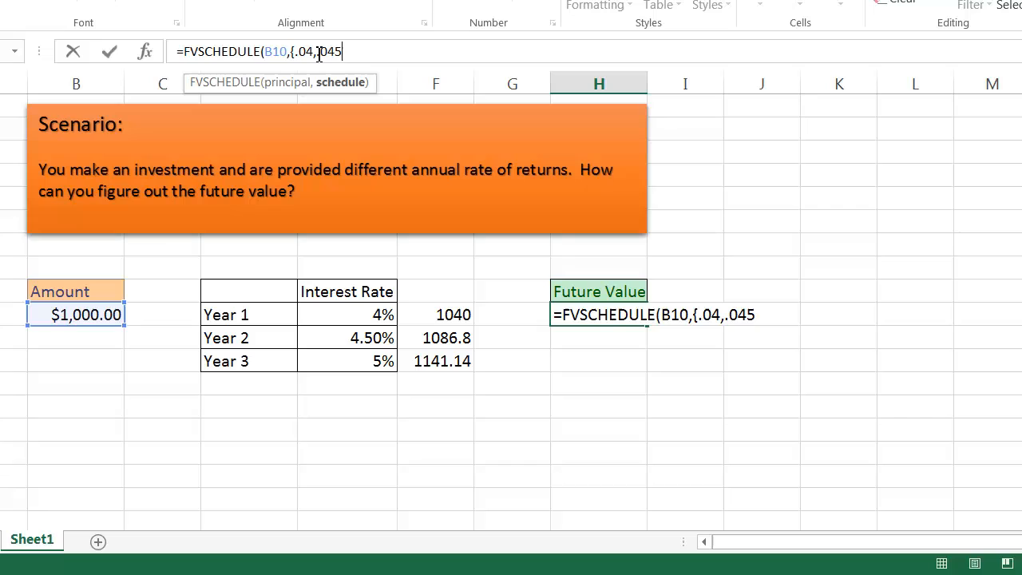
type("..0")
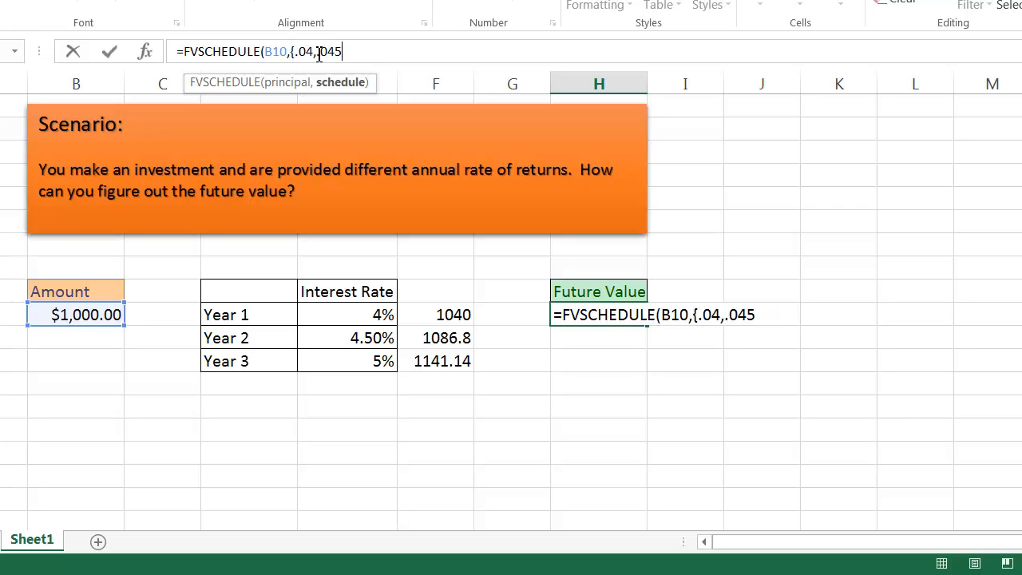
type(",.05")
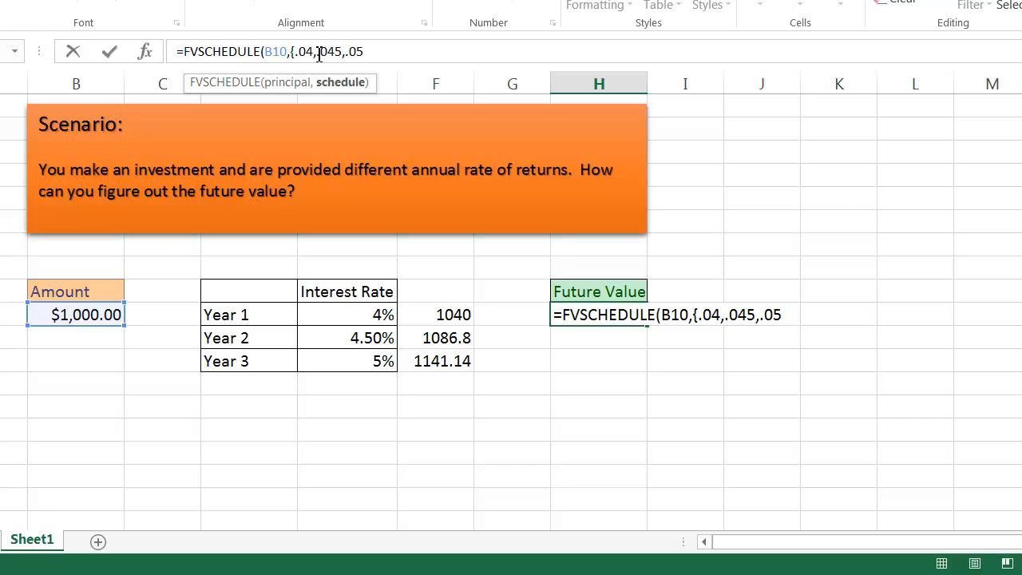
type("})")
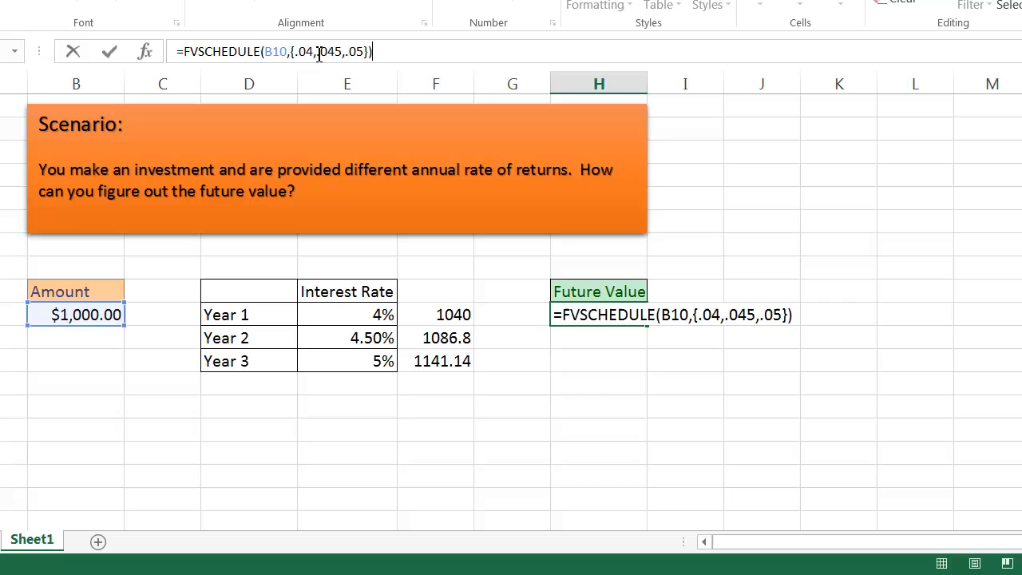
key("Enter")
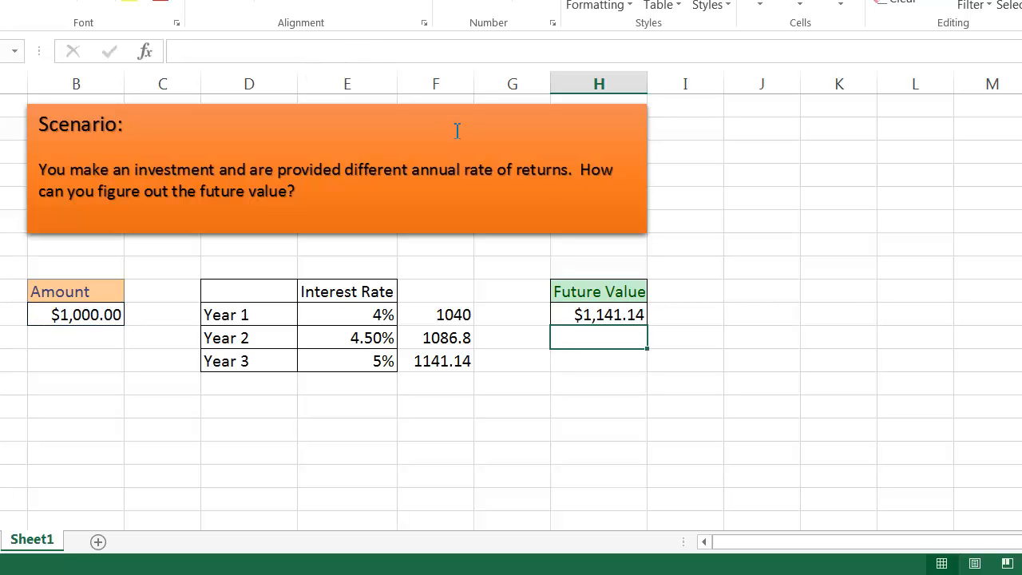
left_click(599, 315)
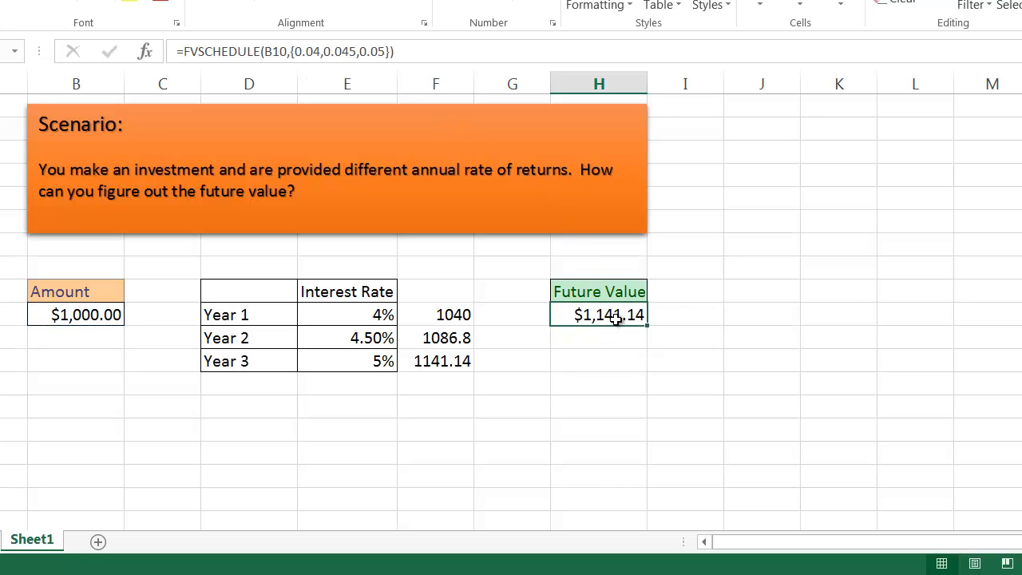